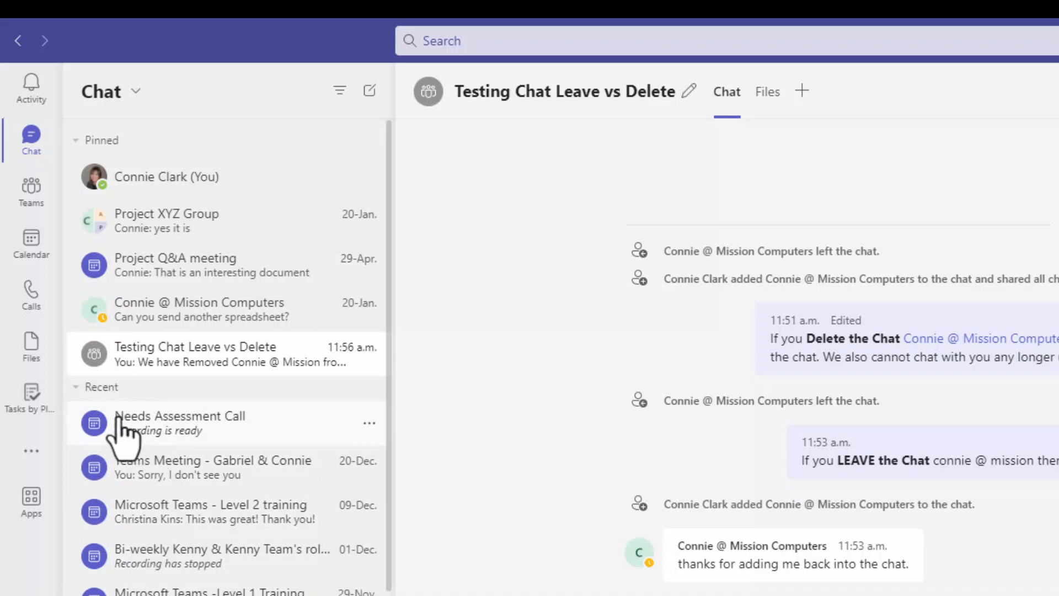
{"action": "mouse_move", "coordinate": [145, 439]}
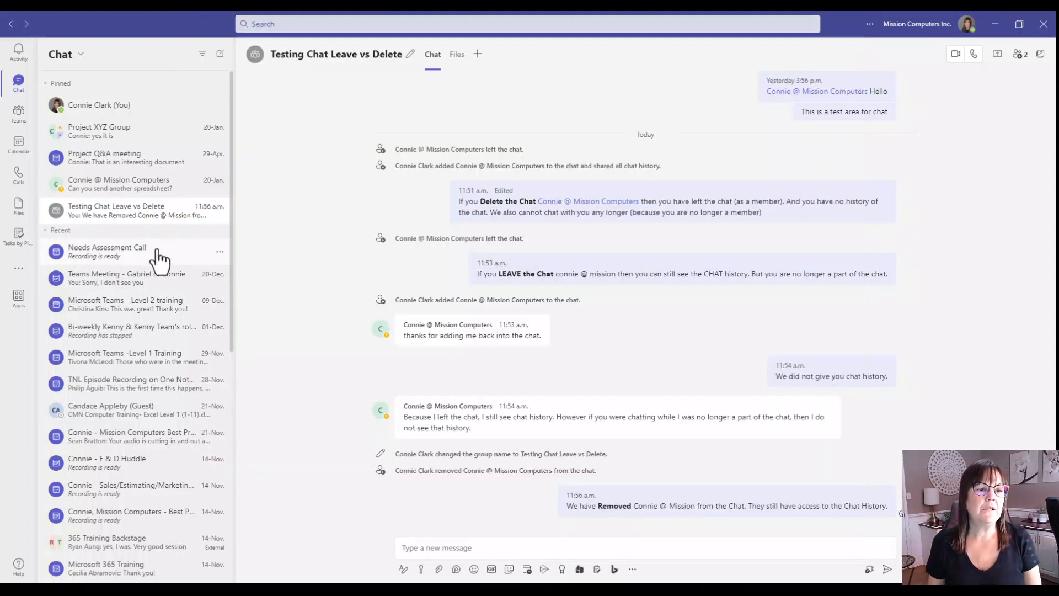
{"action": "mouse_move", "coordinate": [140, 264]}
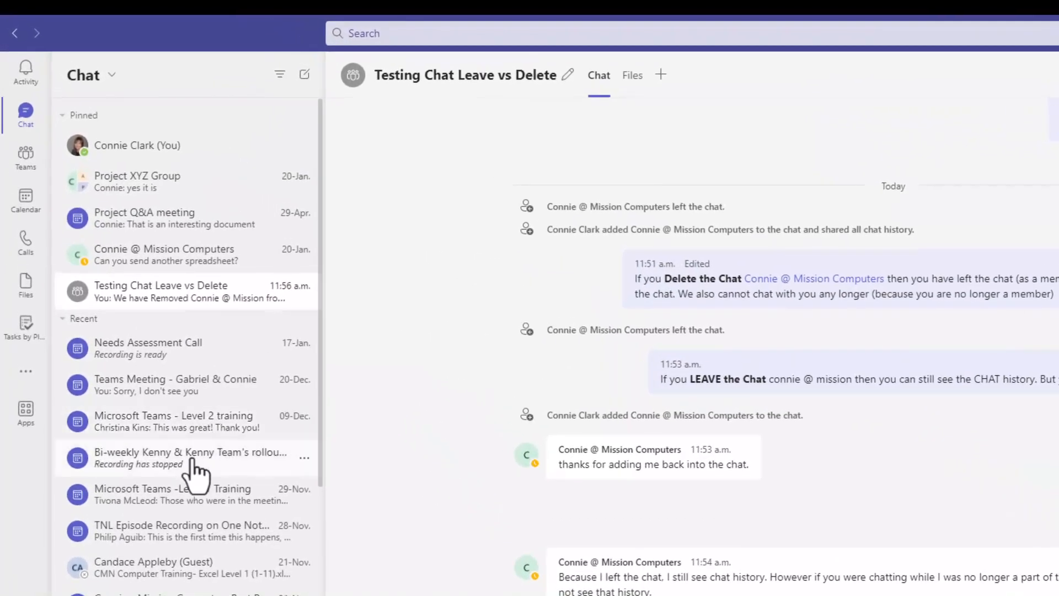
Step: Open the Bi-weekly Kenny & Kenny Team's rollout meetings chat from the Recent list
{"action": "left_click", "coordinate": [169, 458]}
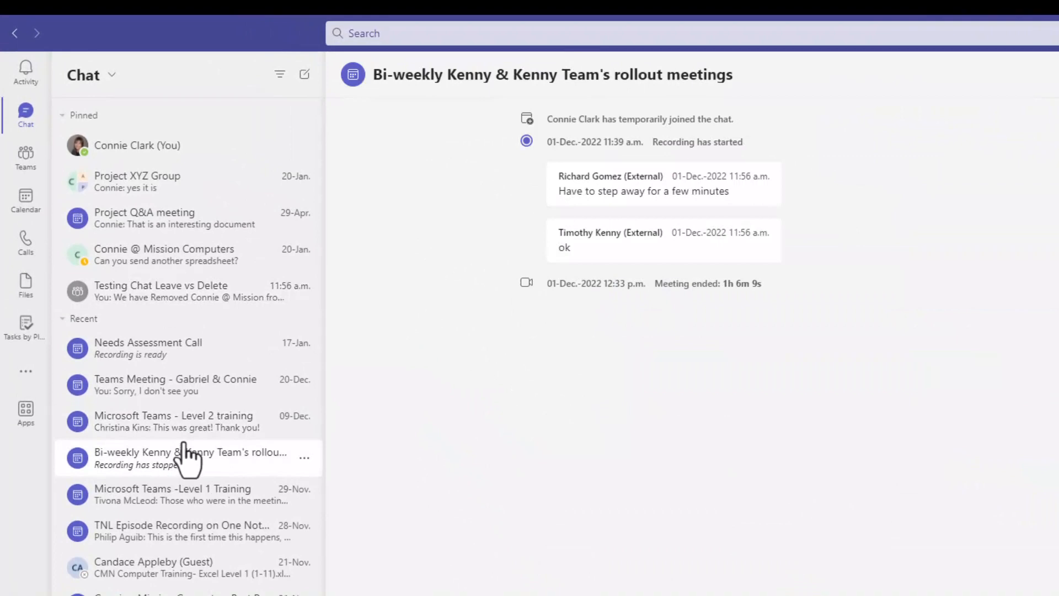
{"action": "left_click", "coordinate": [182, 457]}
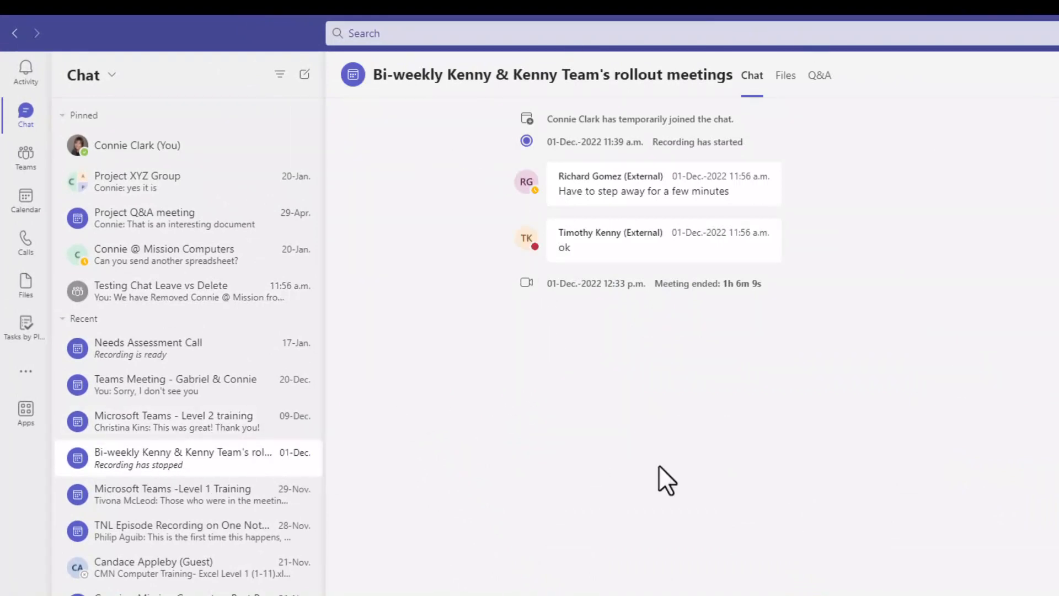
{"action": "mouse_move", "coordinate": [830, 434]}
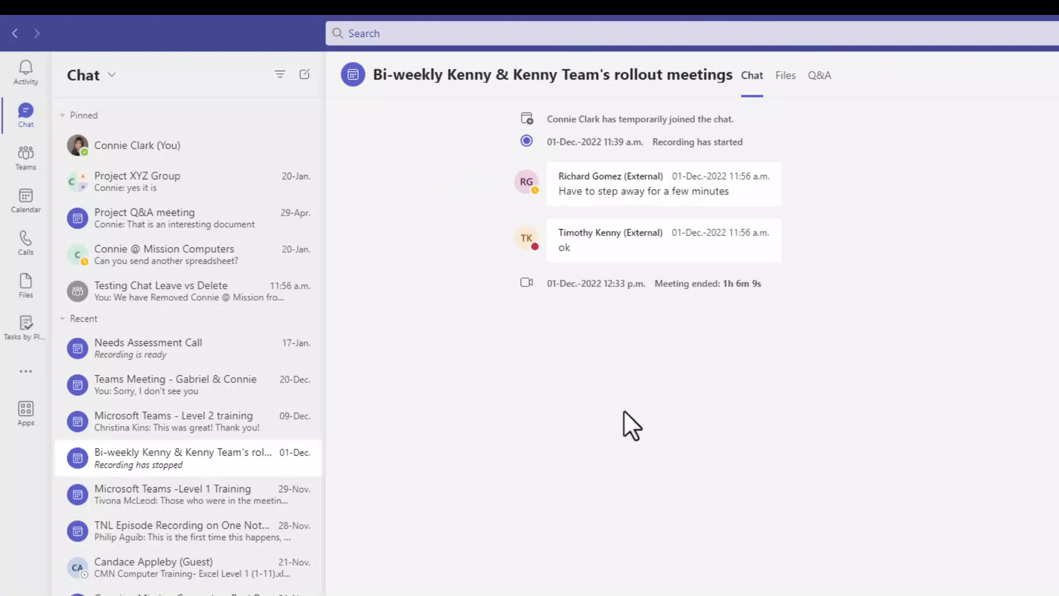
{"action": "mouse_move", "coordinate": [591, 411]}
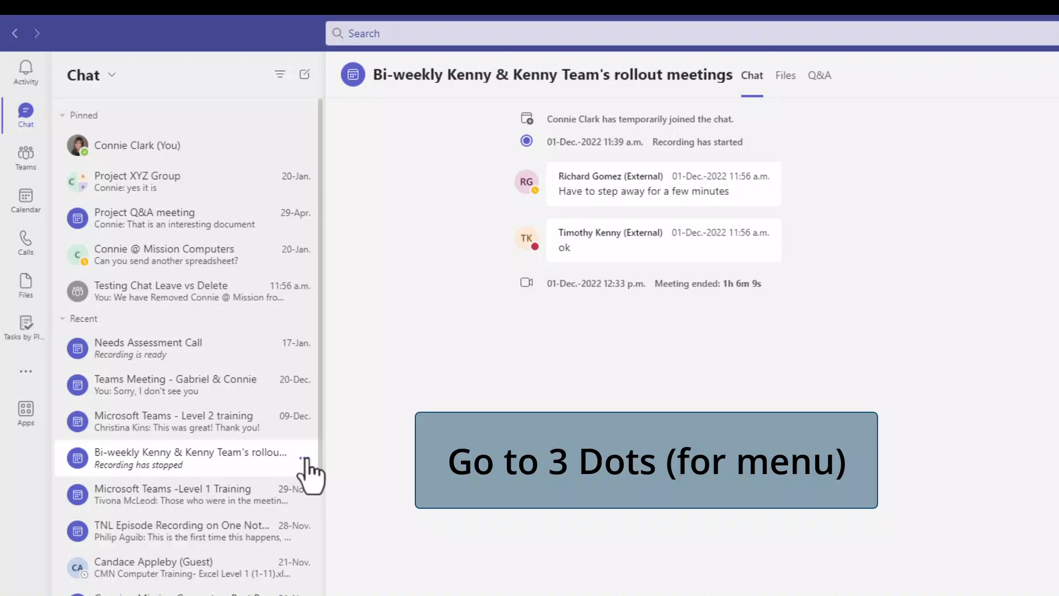
Step: Choose Delete chat for the Bi-weekly chat and read the permanent-deletion confirmation
{"action": "left_click", "coordinate": [302, 458]}
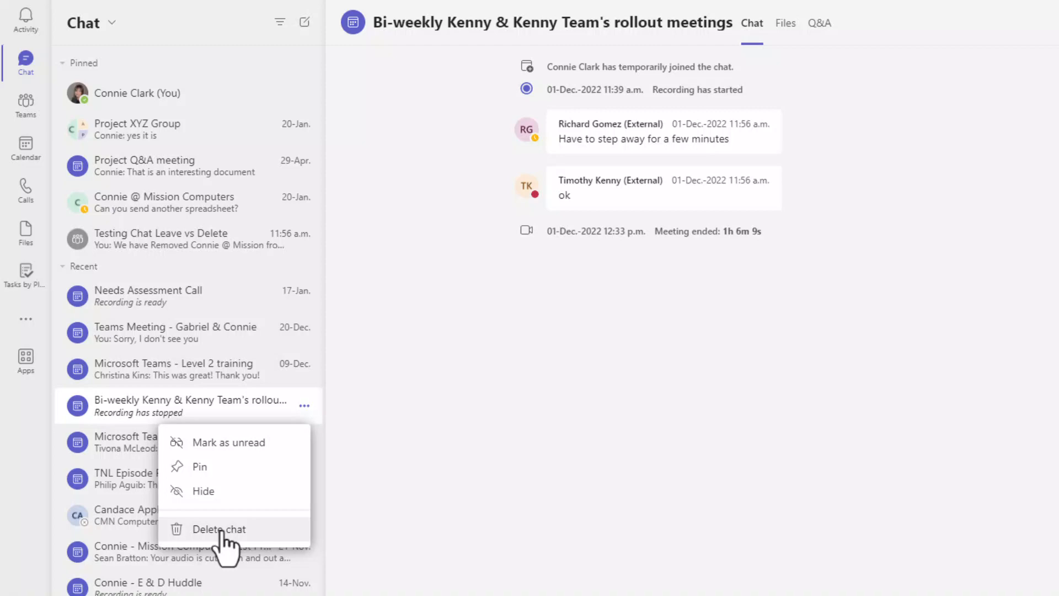
{"action": "left_click", "coordinate": [218, 529]}
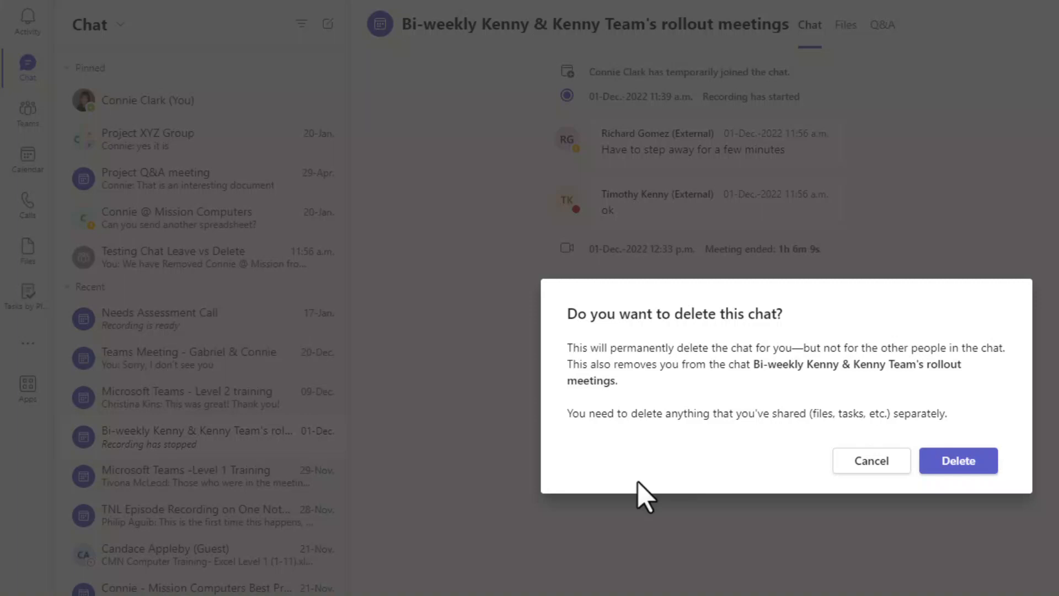
{"action": "left_click_drag", "start_coordinate": [793, 347], "coordinate": [1006, 348]}
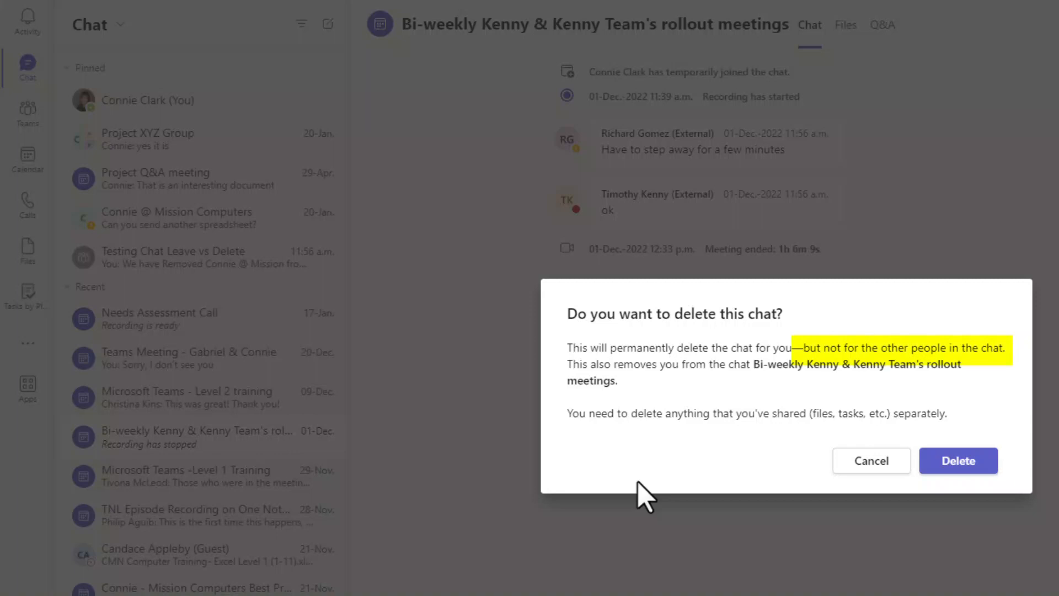
{"action": "mouse_move", "coordinate": [697, 462]}
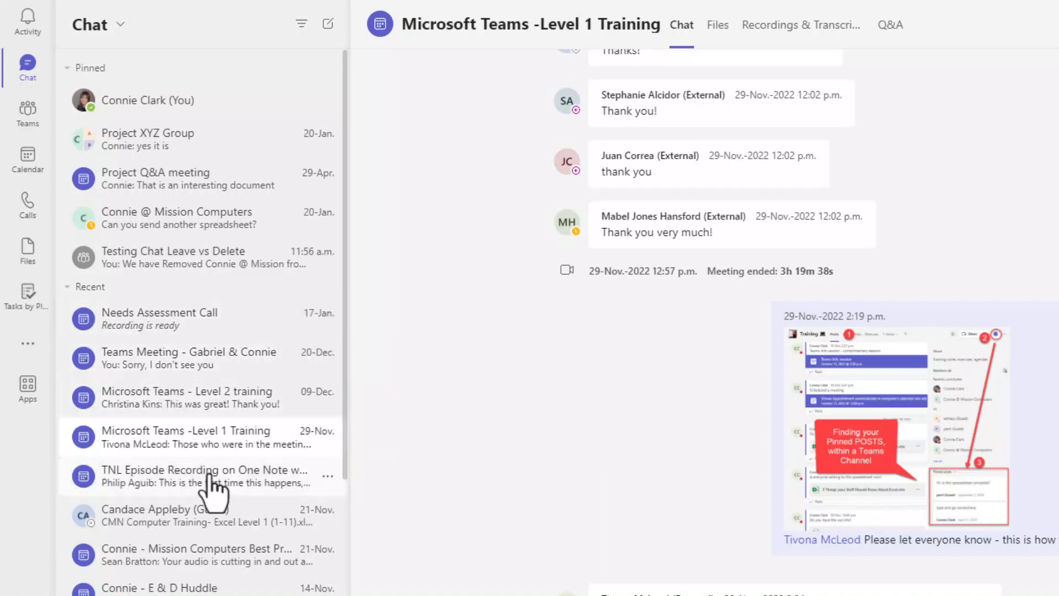
Step: Switch to the Testing Chat Leave vs Delete chat in the Pinned list
{"action": "left_click", "coordinate": [172, 257]}
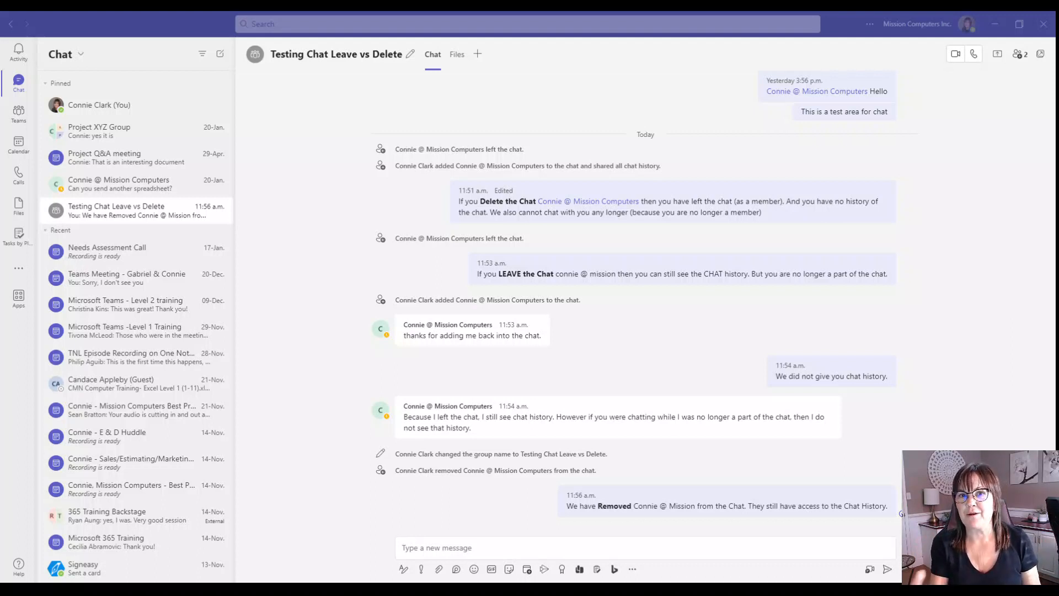
{"action": "mouse_move", "coordinate": [267, 264]}
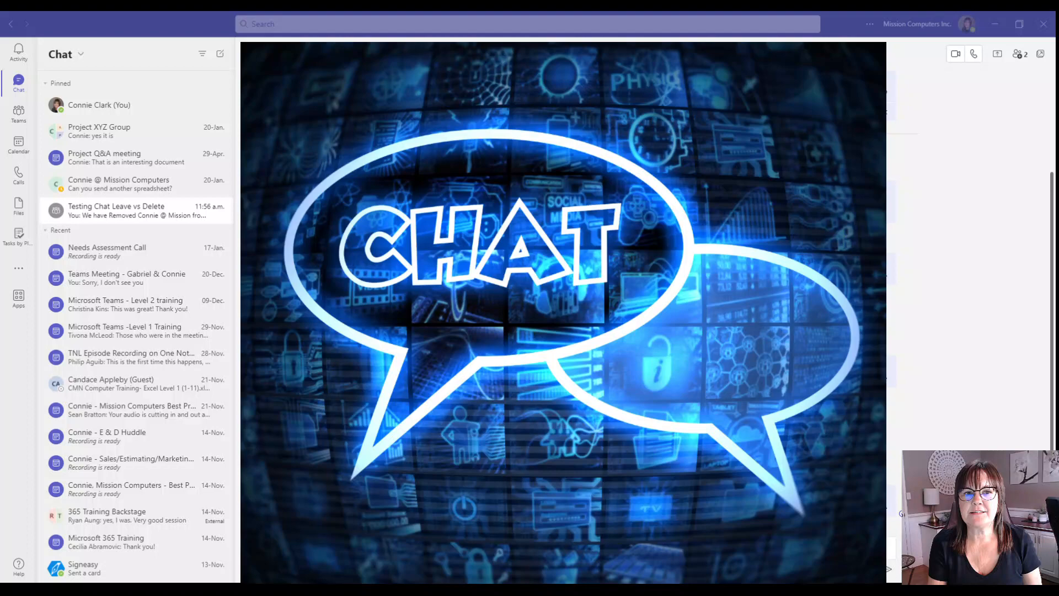
{"action": "left_click", "coordinate": [116, 210]}
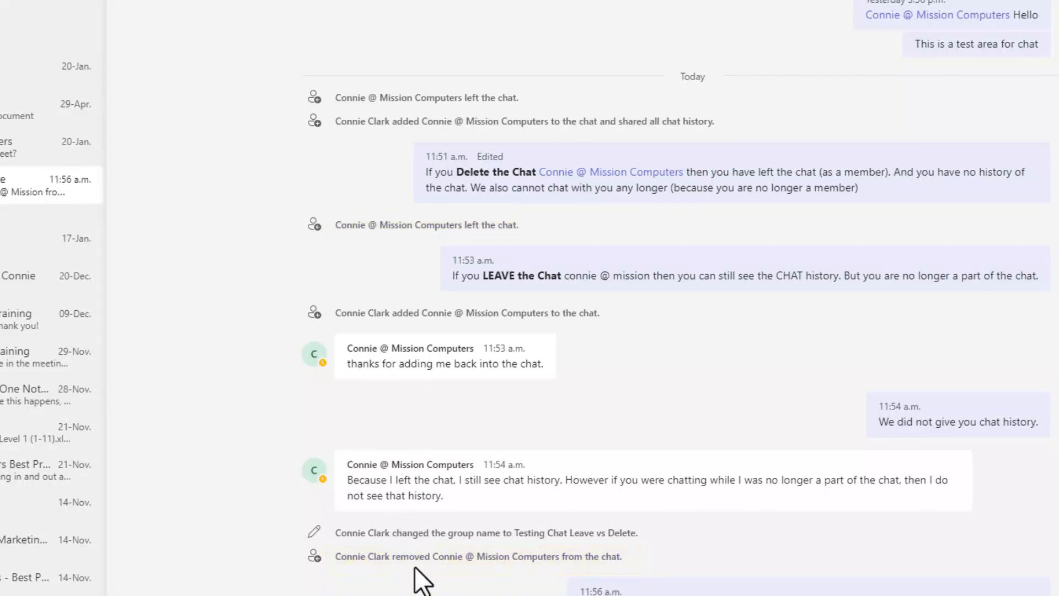
{"action": "mouse_move", "coordinate": [362, 574]}
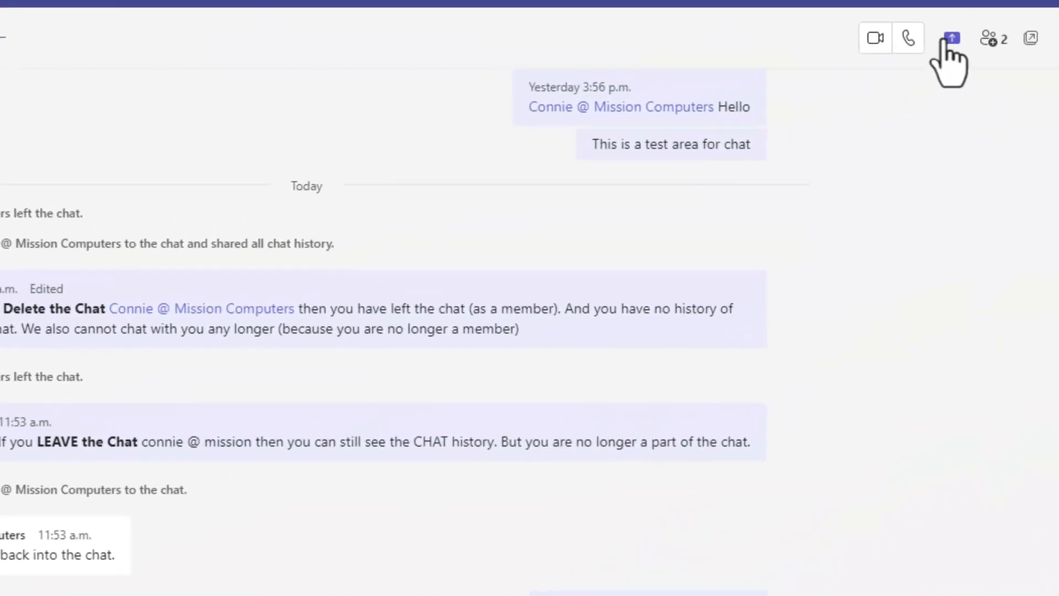
{"action": "left_click", "coordinate": [993, 37]}
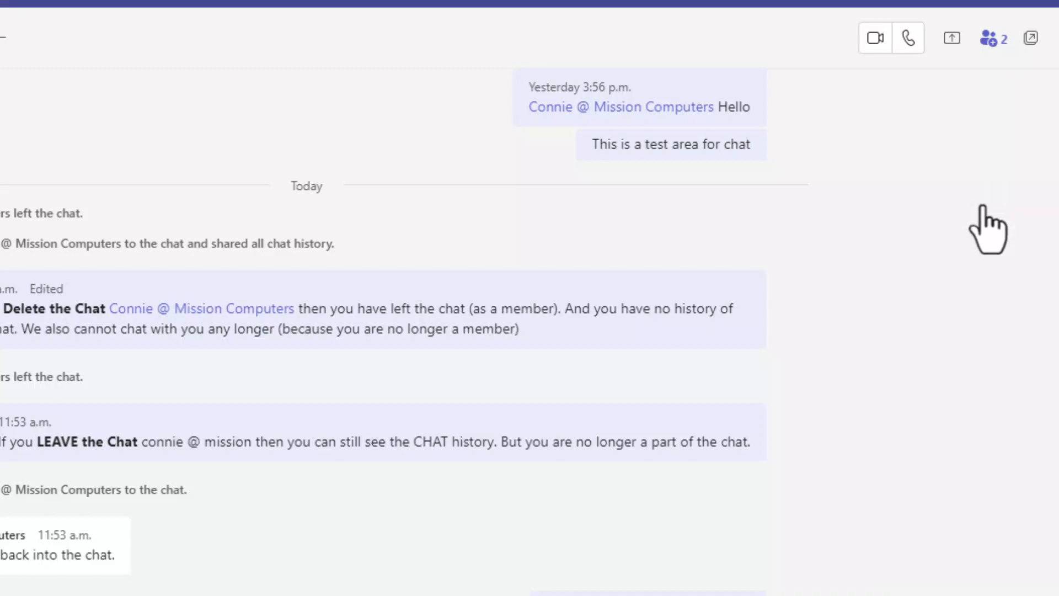
{"action": "left_click", "coordinate": [993, 38]}
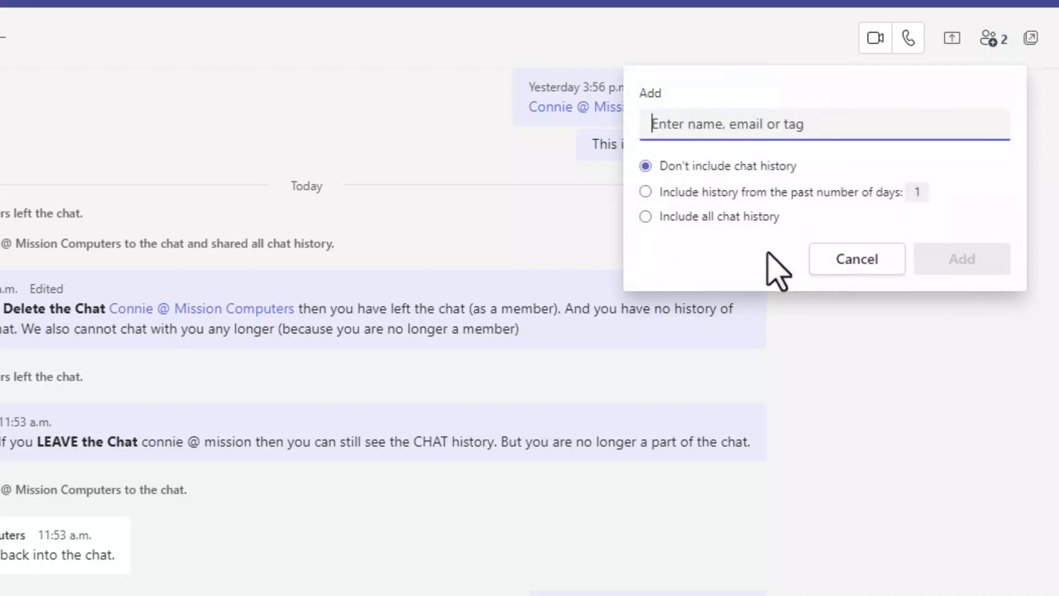
{"action": "mouse_move", "coordinate": [693, 203]}
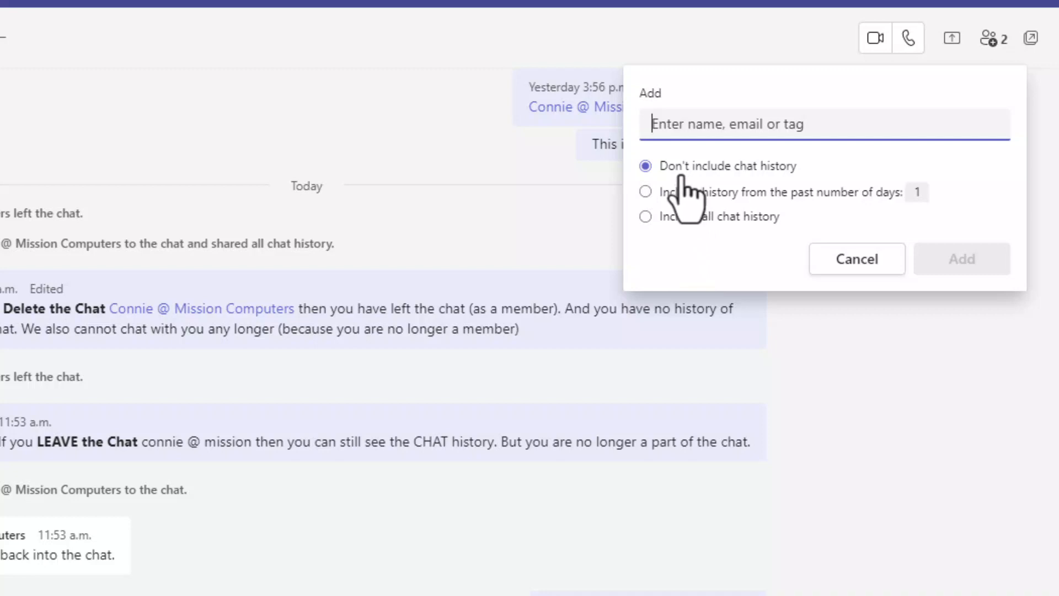
{"action": "mouse_move", "coordinate": [902, 221]}
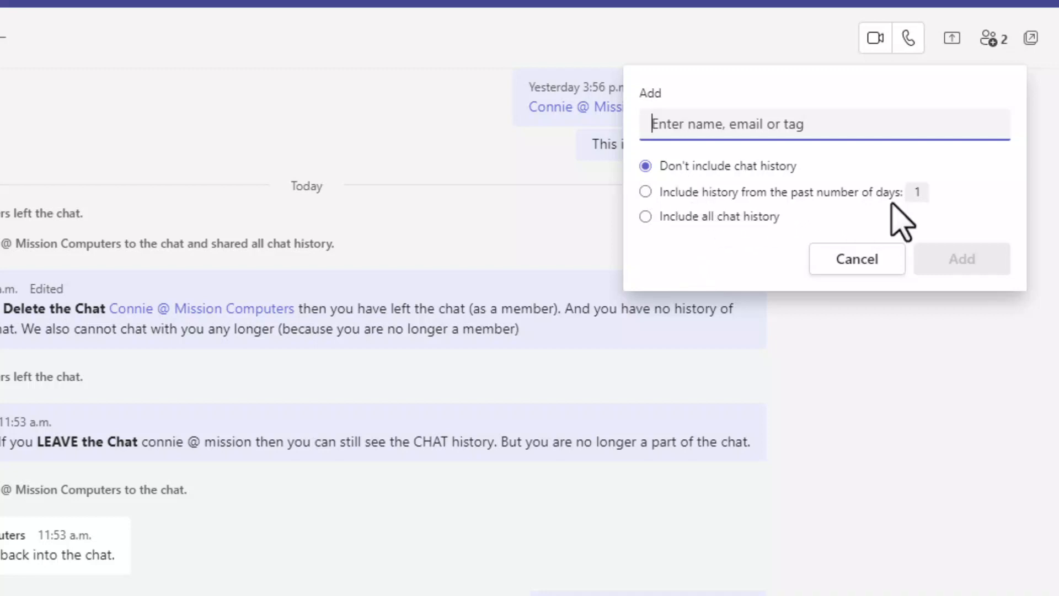
{"action": "mouse_move", "coordinate": [723, 243]}
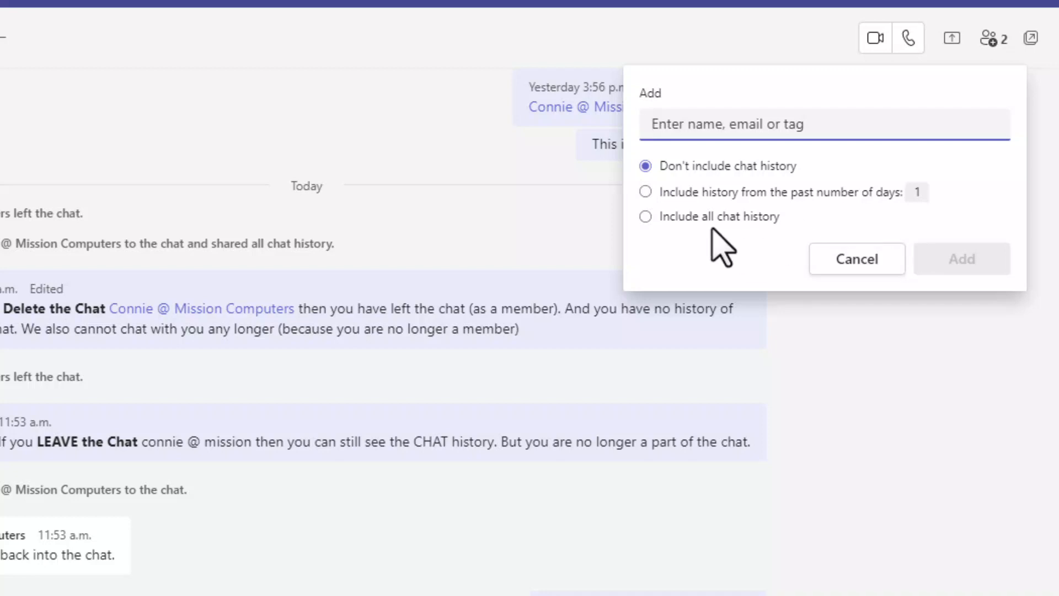
{"action": "mouse_move", "coordinate": [747, 252]}
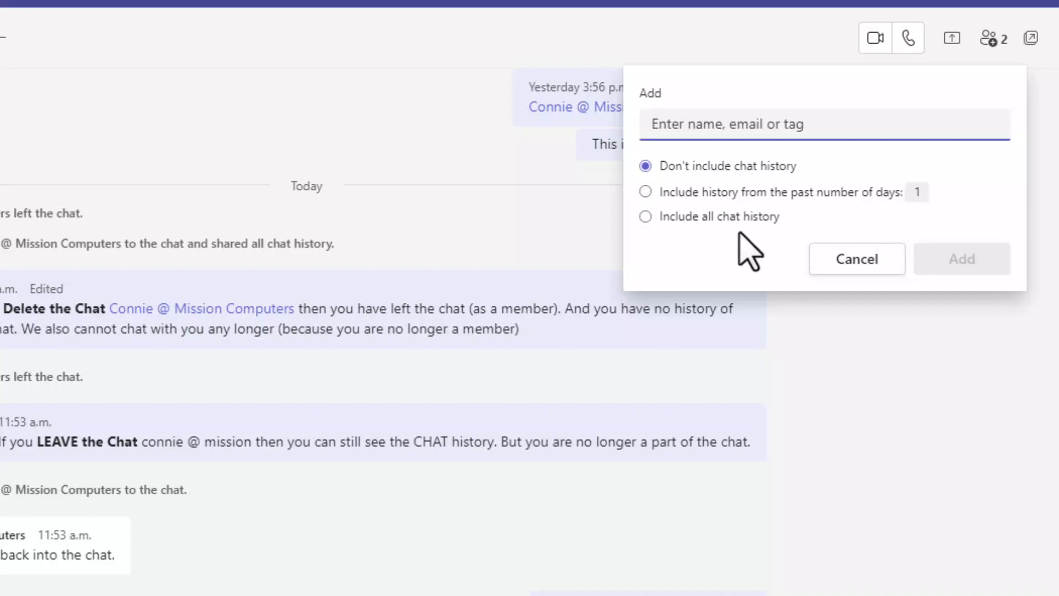
{"action": "mouse_move", "coordinate": [654, 241]}
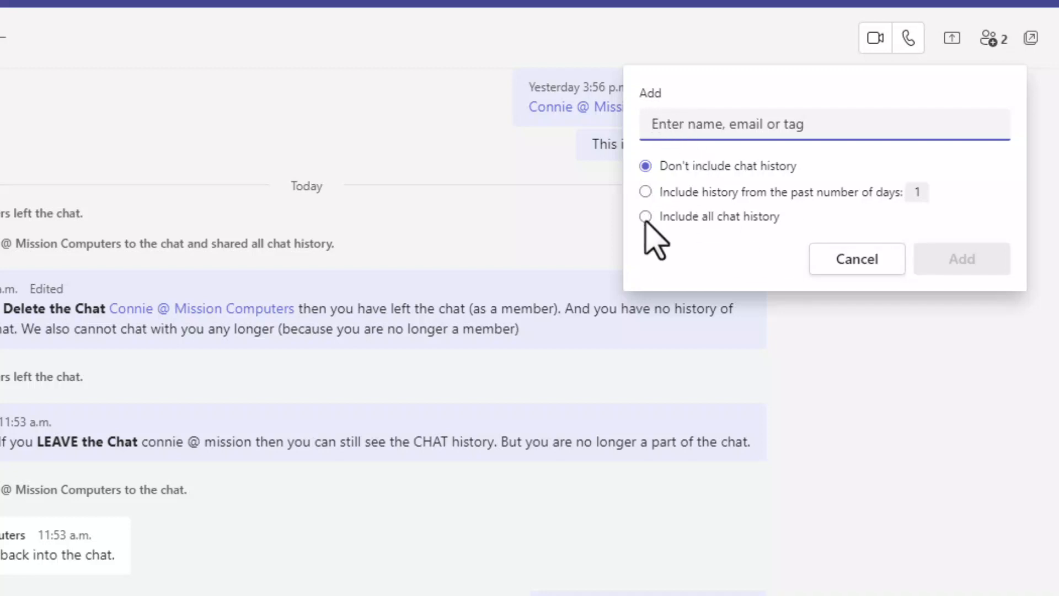
{"action": "left_click", "coordinate": [645, 217]}
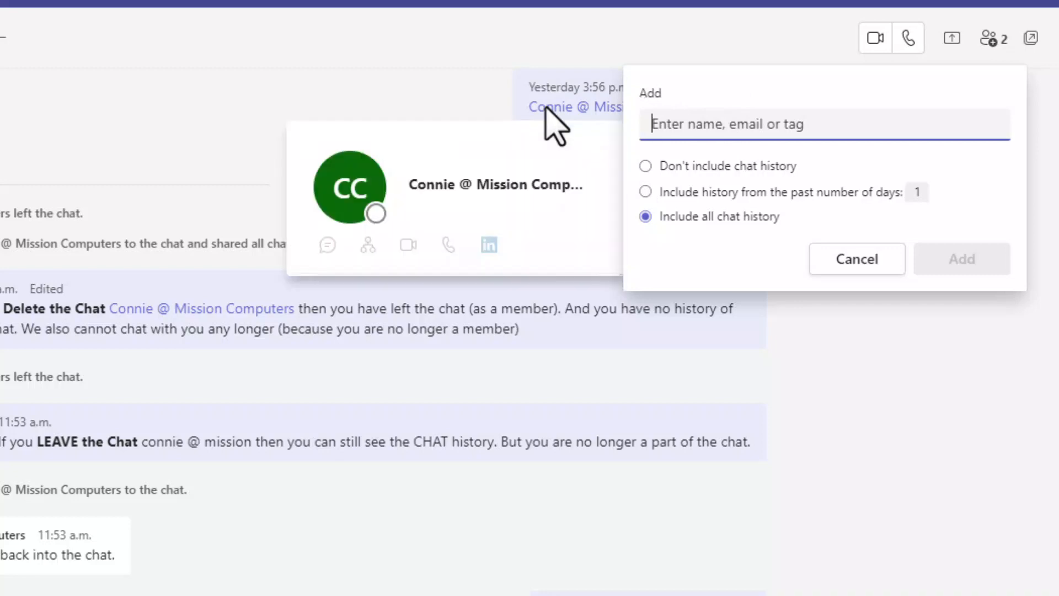
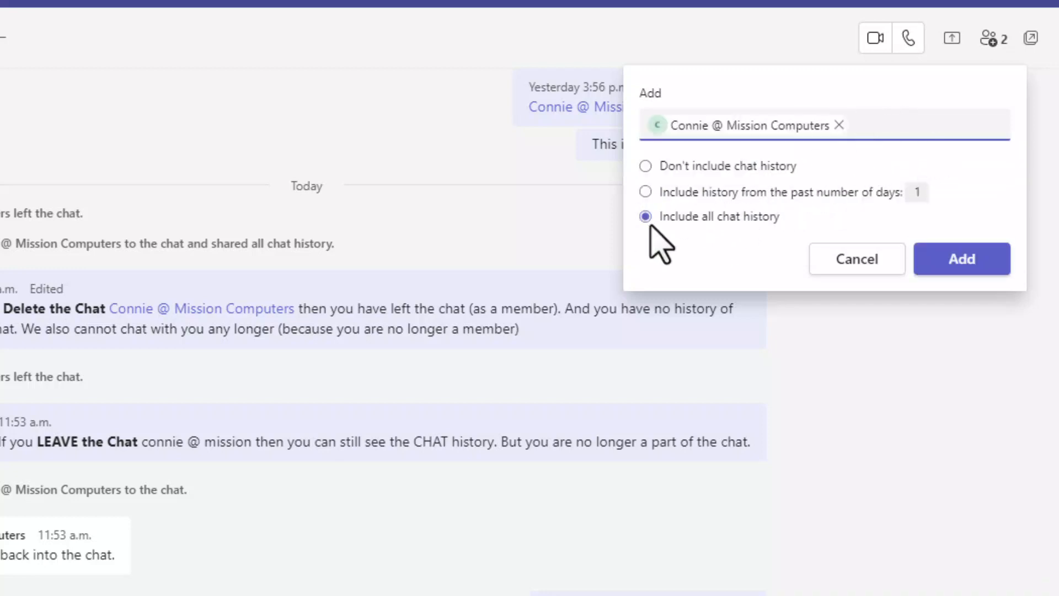
{"action": "mouse_move", "coordinate": [962, 258]}
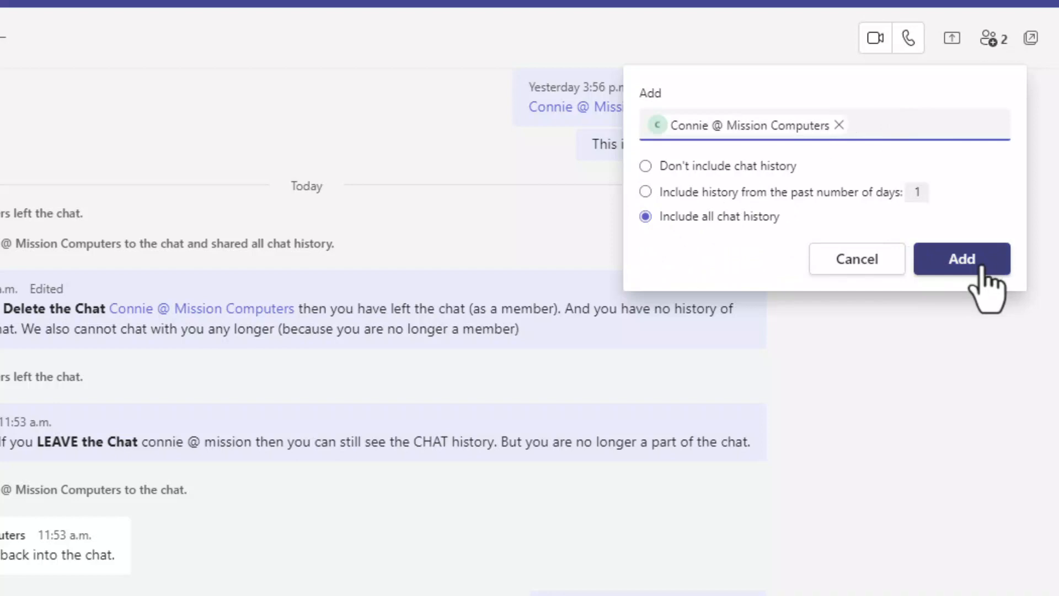
{"action": "left_click", "coordinate": [961, 258]}
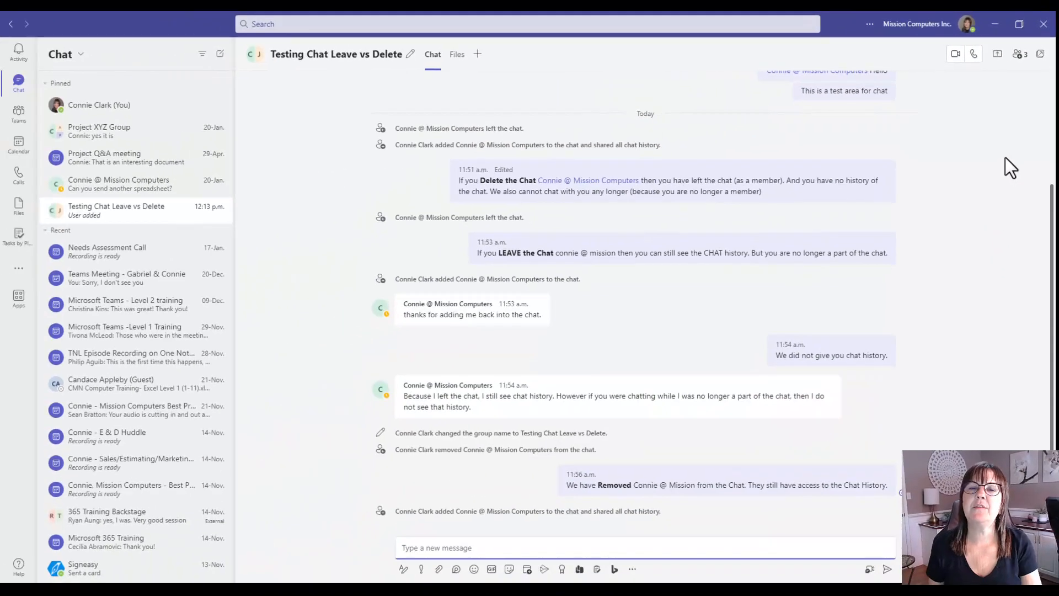
{"action": "mouse_move", "coordinate": [1000, 168]}
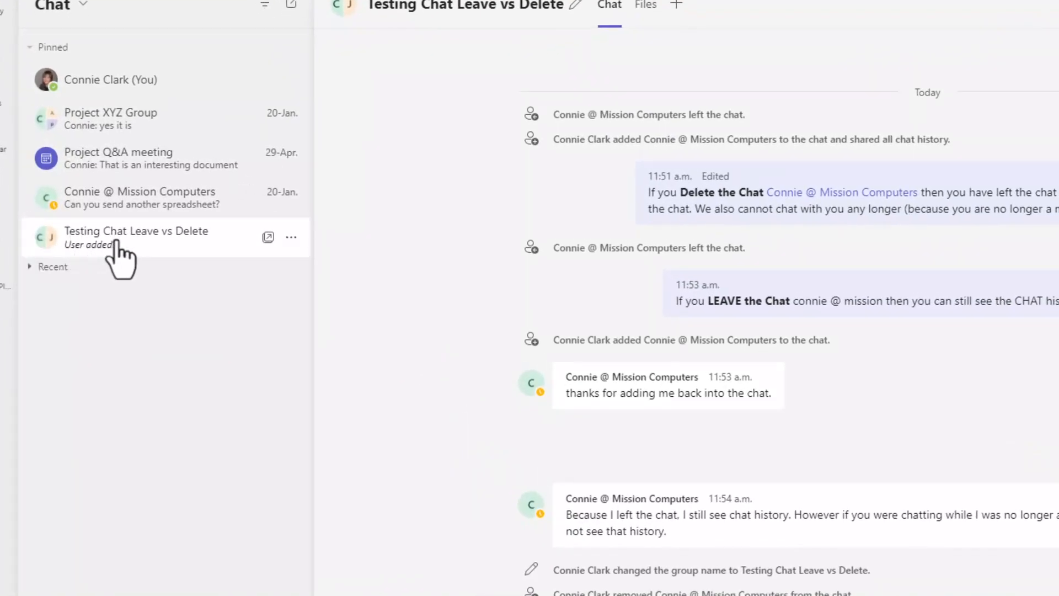
Step: Show the More options menu for the Testing Chat Leave vs Delete chat
{"action": "left_click", "coordinate": [292, 237]}
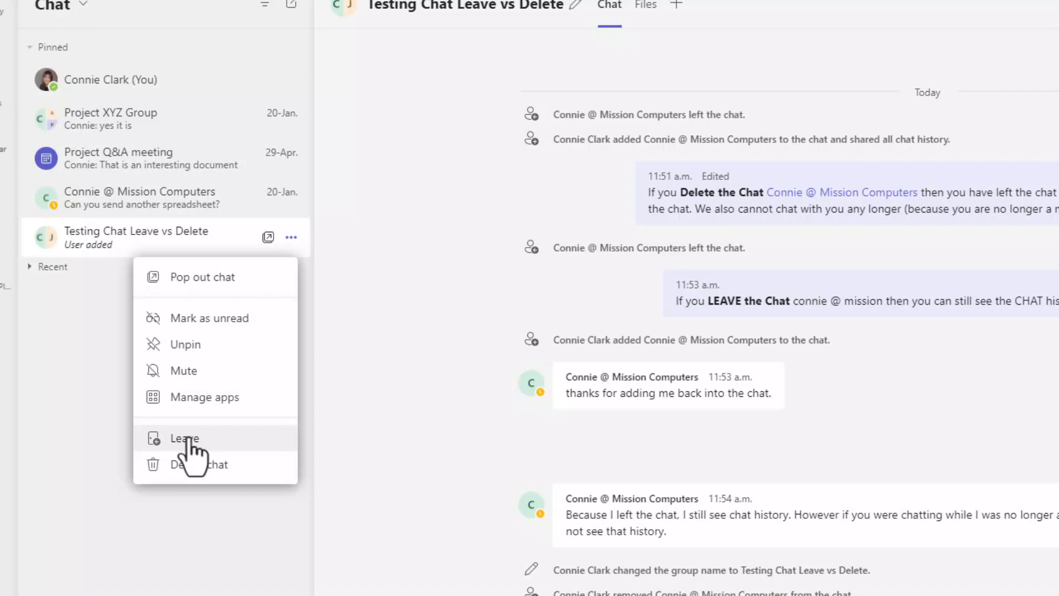
Step: Leave the Testing Chat Leave vs Delete conversation and confirm in the Leave dialog
{"action": "left_click", "coordinate": [184, 439]}
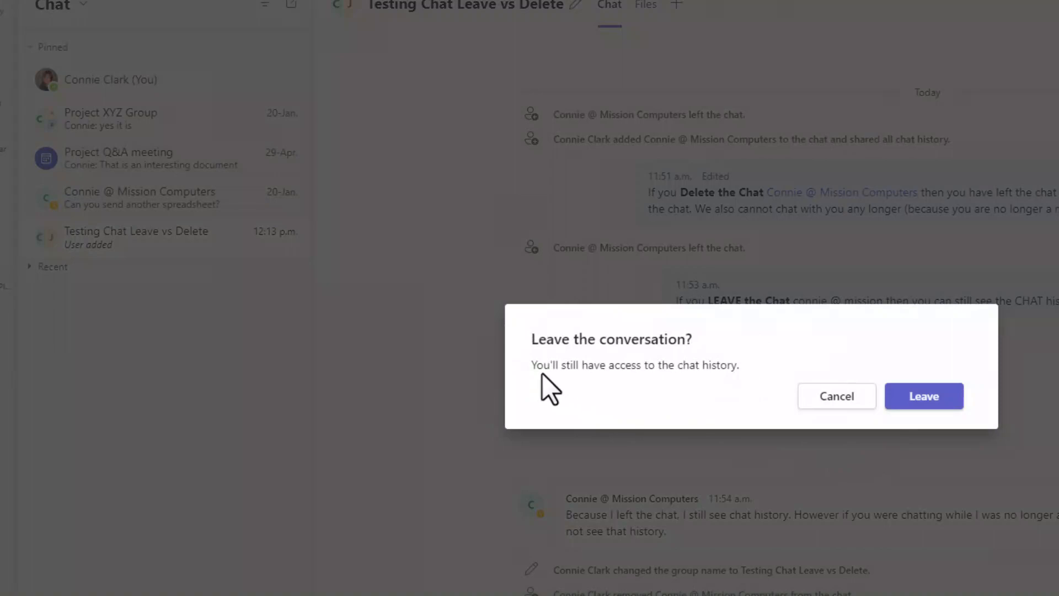
{"action": "mouse_move", "coordinate": [863, 398]}
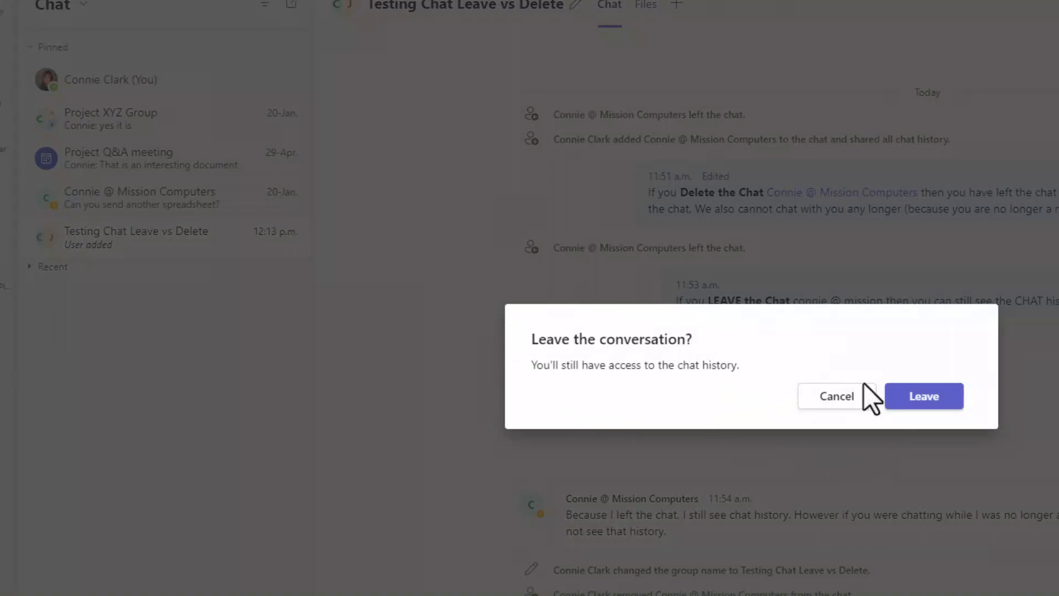
{"action": "left_click", "coordinate": [924, 395]}
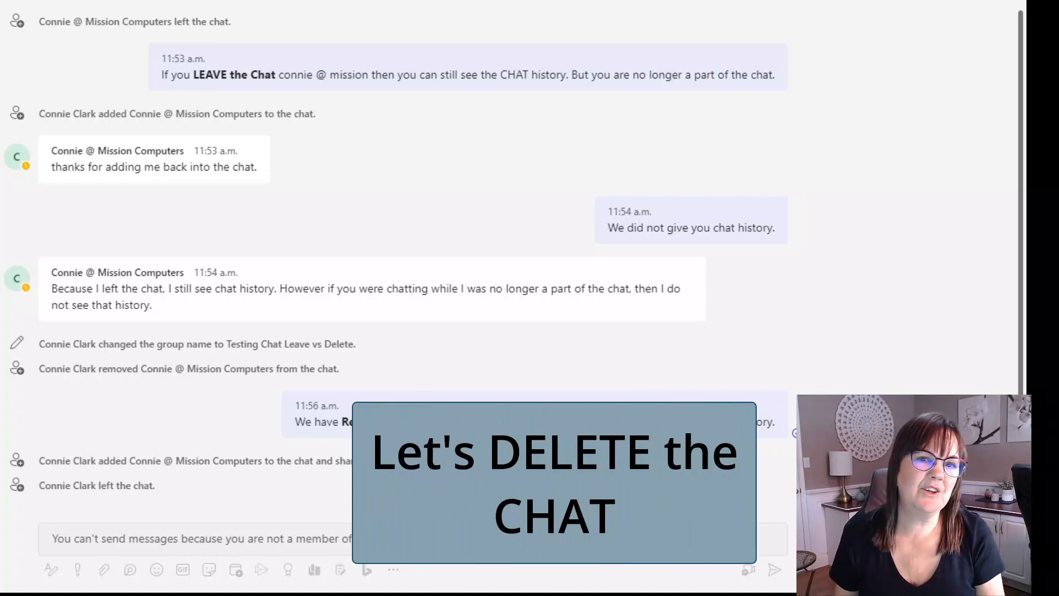
{"action": "mouse_move", "coordinate": [774, 354]}
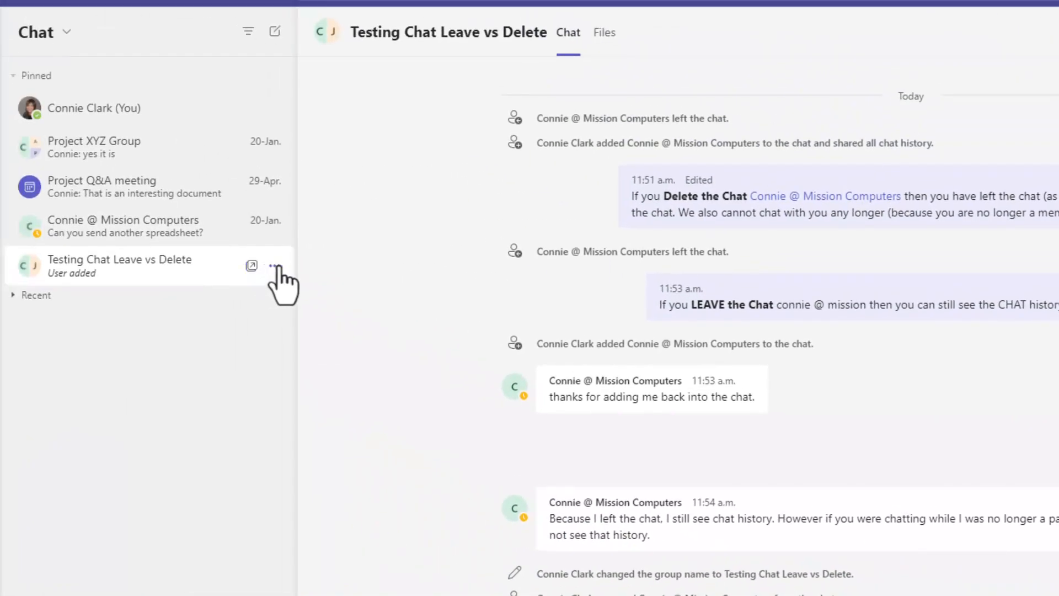
Step: Delete the Testing Chat Leave vs Delete chat permanently from the chat list
{"action": "left_click", "coordinate": [274, 264]}
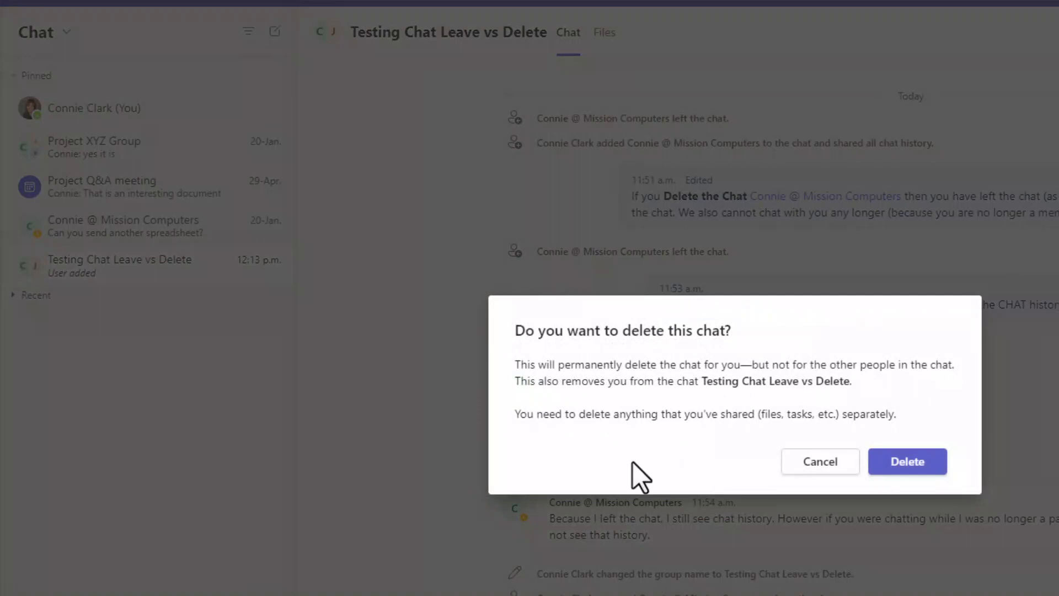
{"action": "mouse_move", "coordinate": [631, 480]}
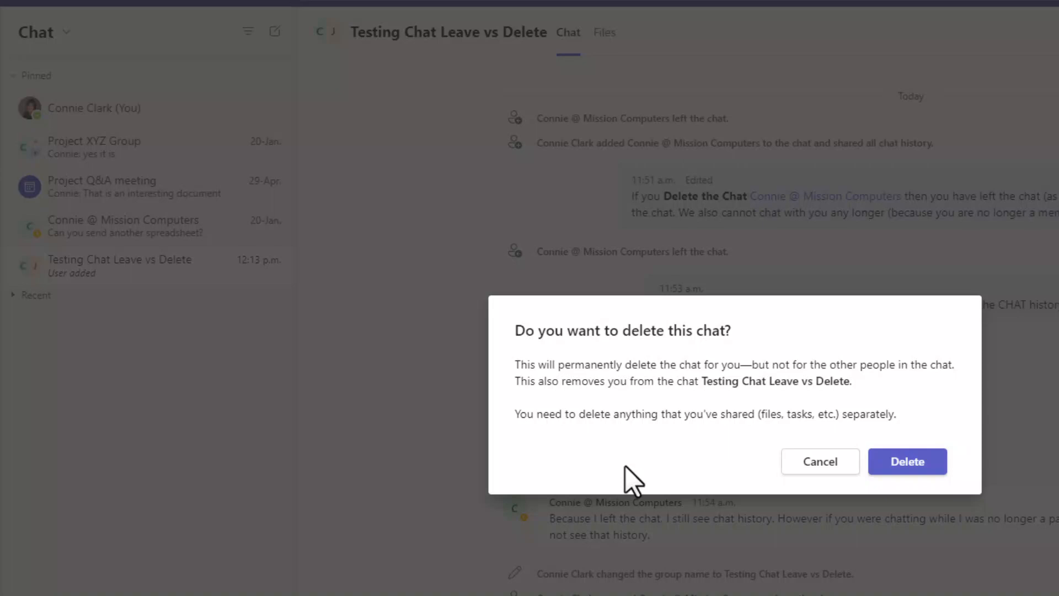
{"action": "mouse_move", "coordinate": [907, 461]}
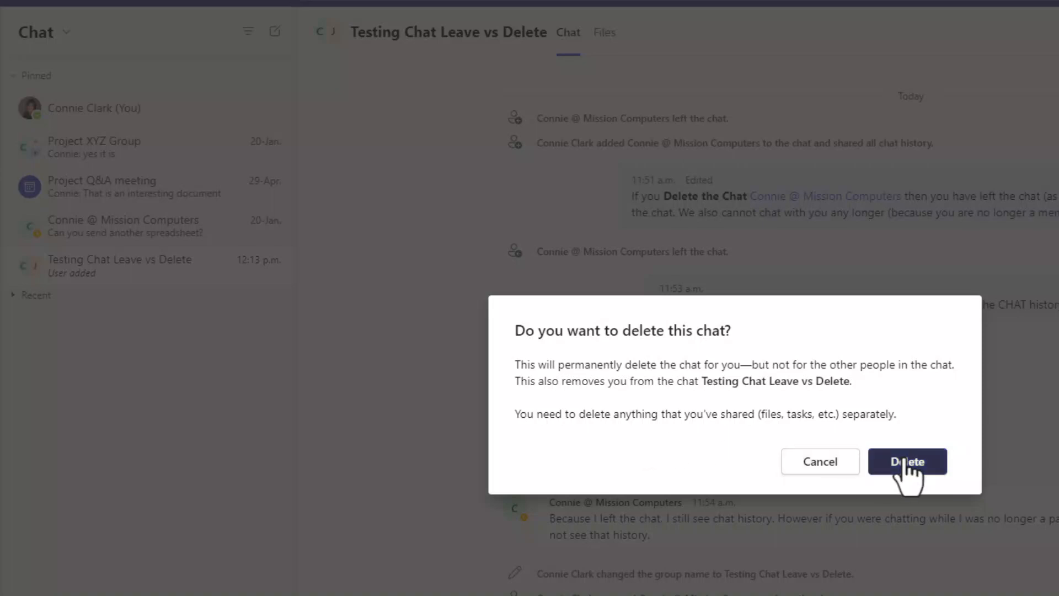
{"action": "left_click", "coordinate": [907, 461]}
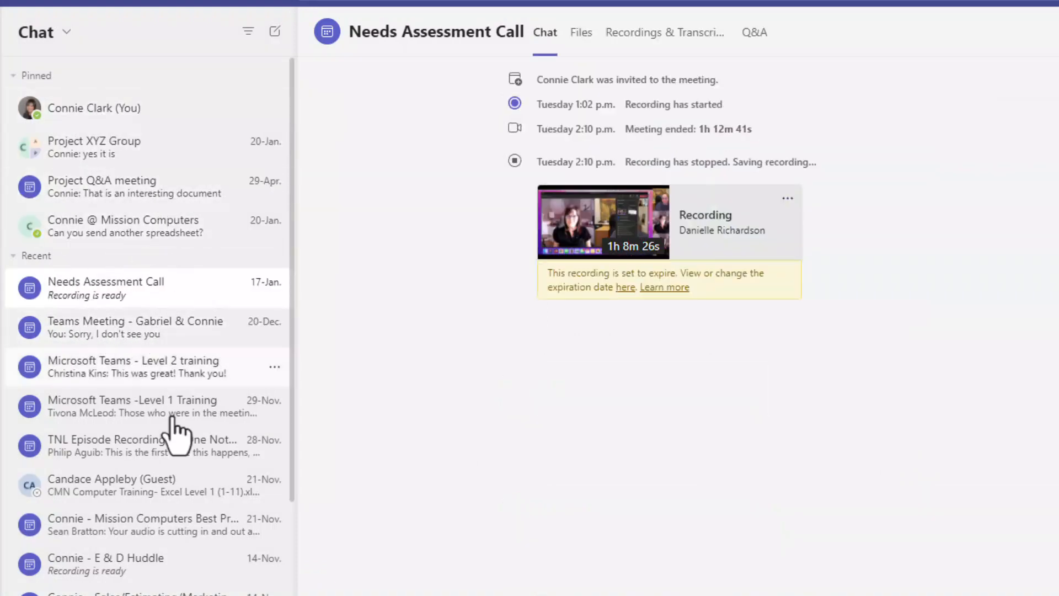
Step: Collapse the Recent chats section and open the Project XYZ Group chat under Pinned
{"action": "scroll", "scroll_direction": "down", "scroll_amount": 3}
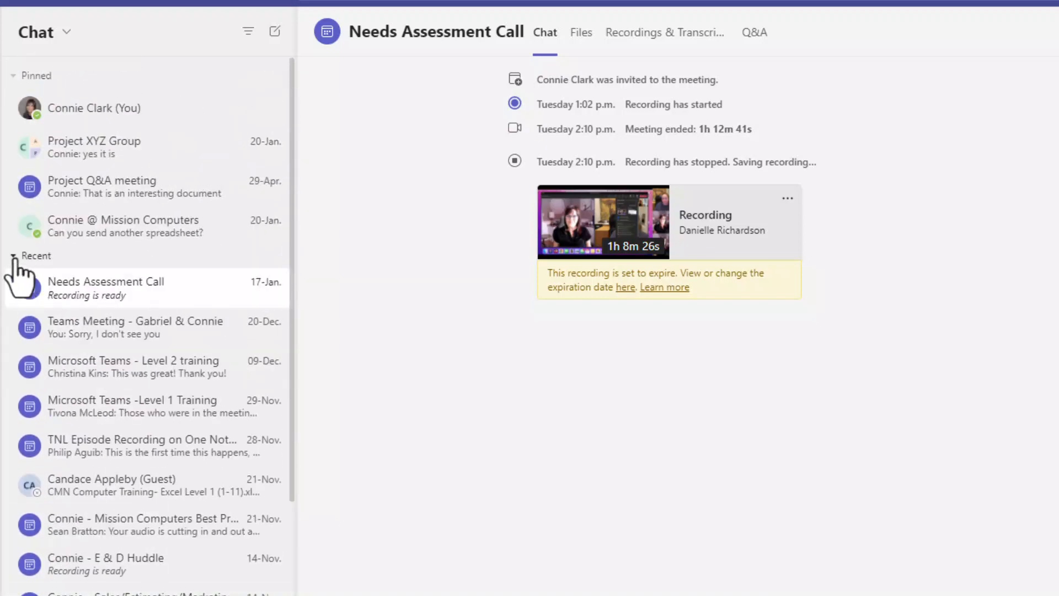
{"action": "left_click", "coordinate": [13, 255]}
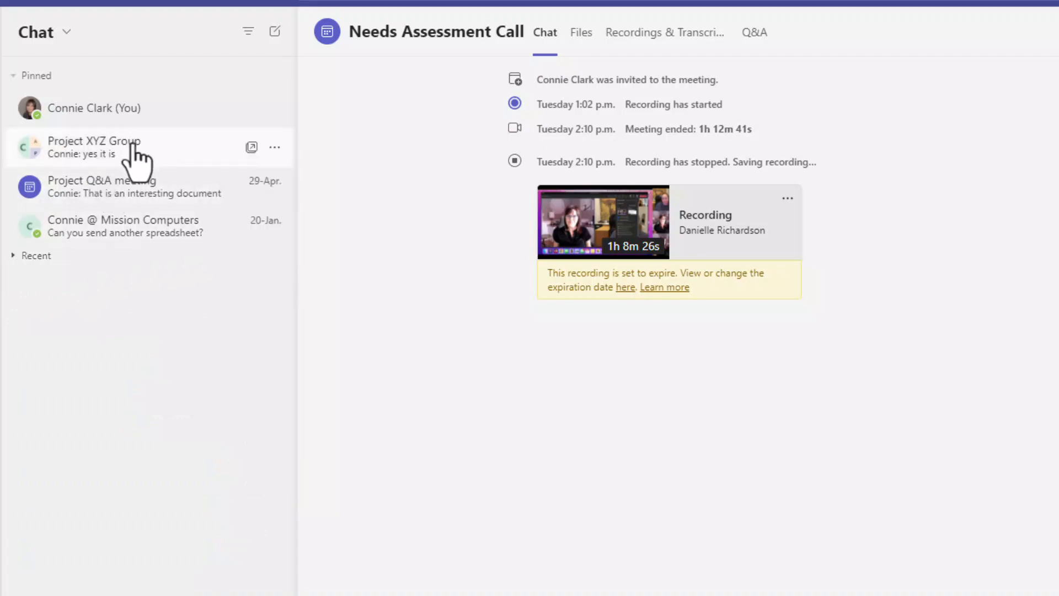
{"action": "left_click", "coordinate": [94, 147]}
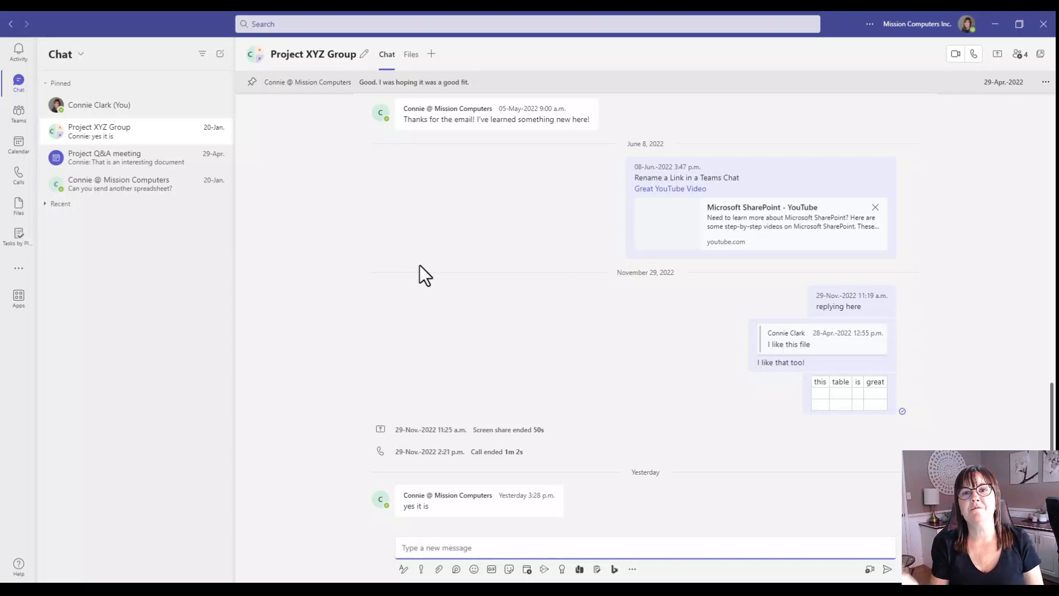
{"action": "left_click", "coordinate": [437, 548]}
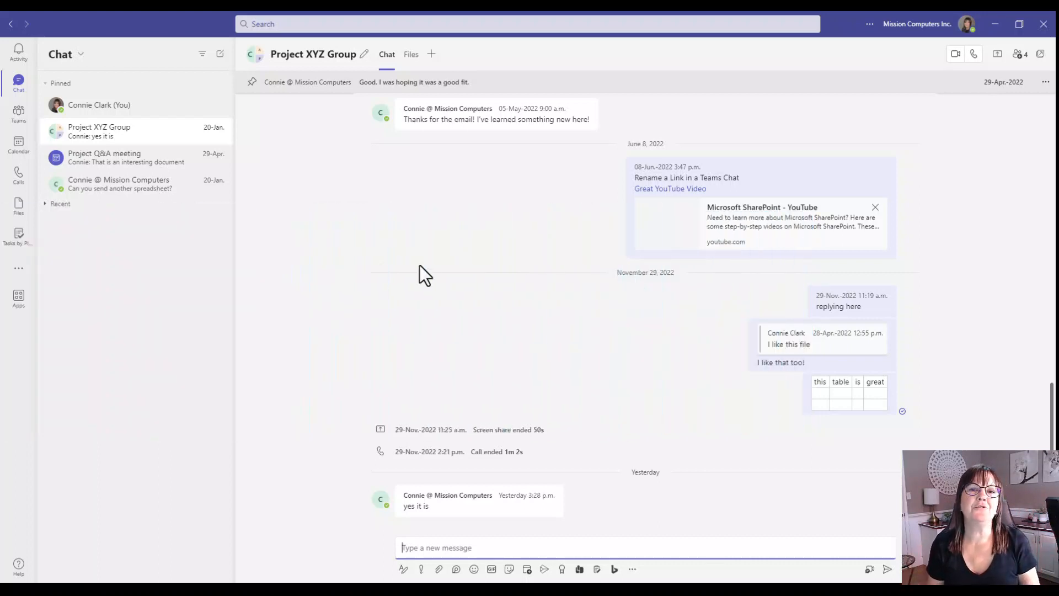
{"action": "mouse_move", "coordinate": [392, 264]}
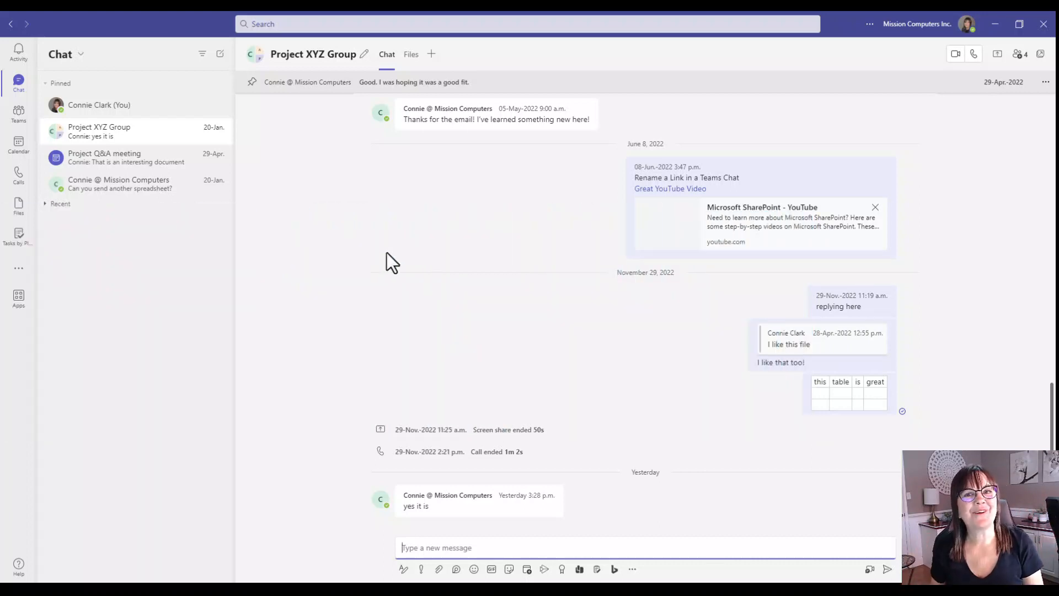